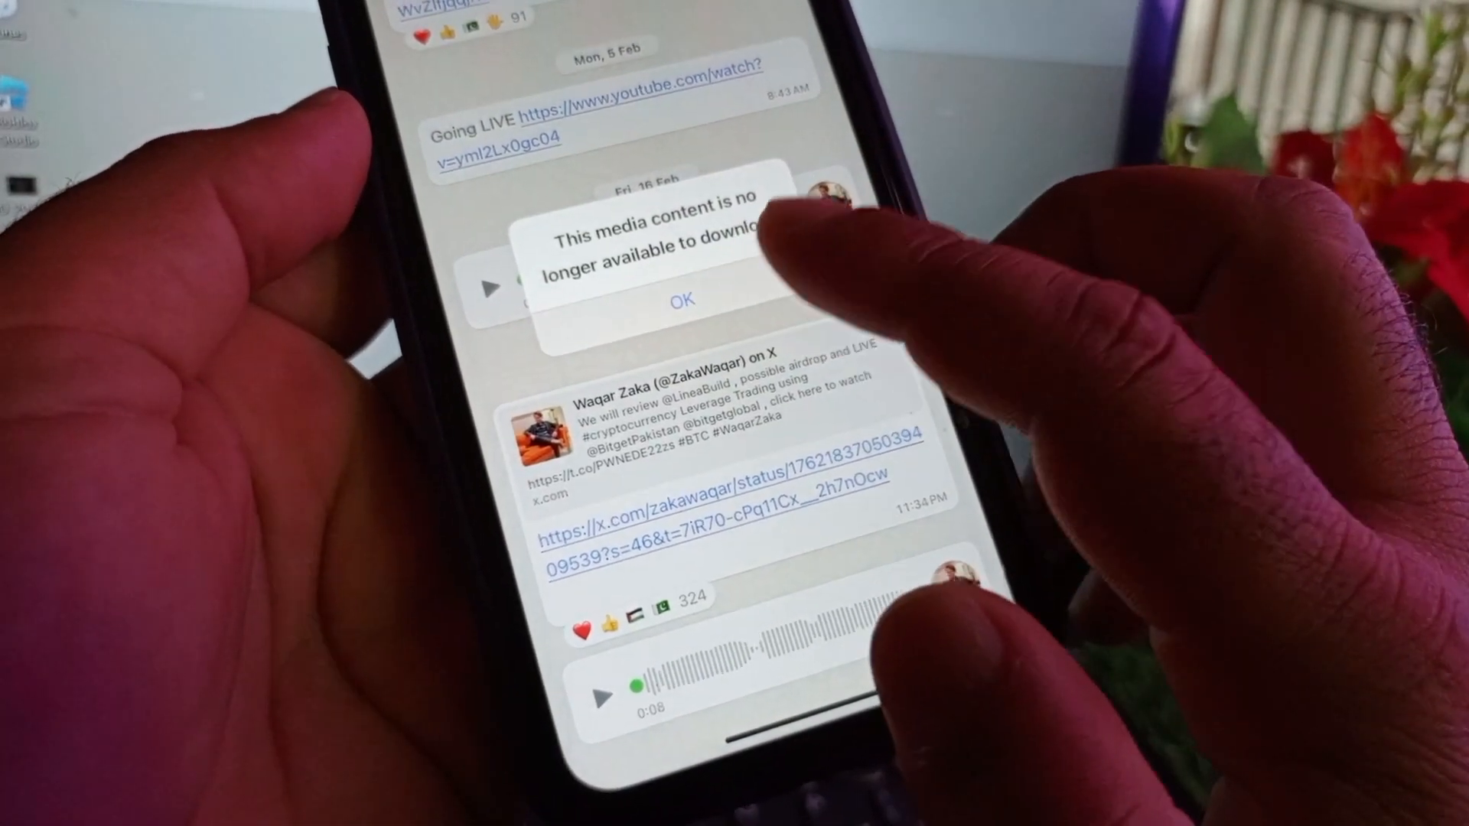
- Dismiss WhatsApp's 'media no longer available' alert and return to the home screen
{"action": "left_click", "coordinate": [683, 300]}
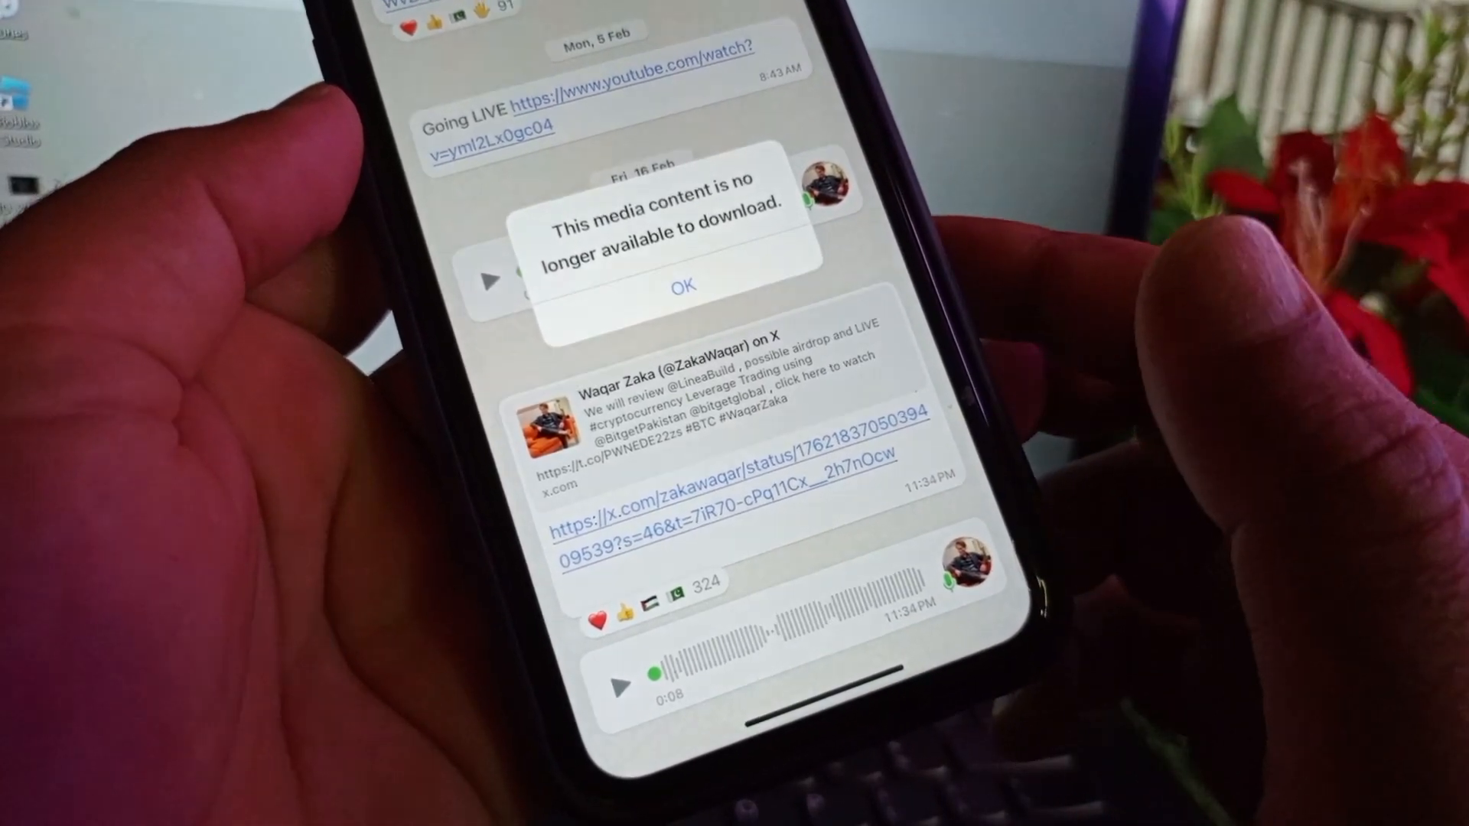
{"action": "left_click", "coordinate": [682, 285]}
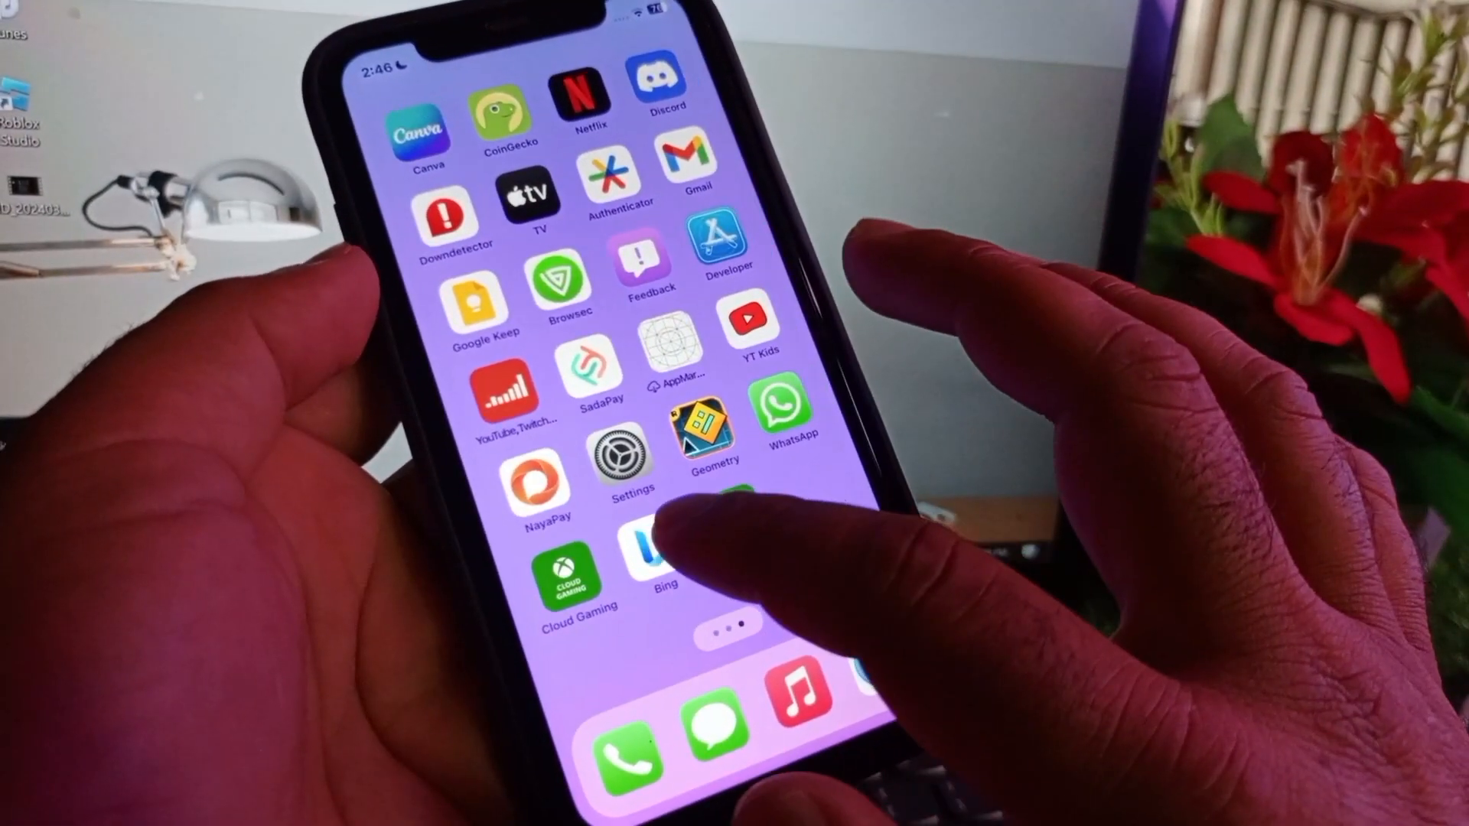
- Check the connected Wi-Fi network's details in Settings, then go back to the main list
{"action": "left_click", "coordinate": [621, 468]}
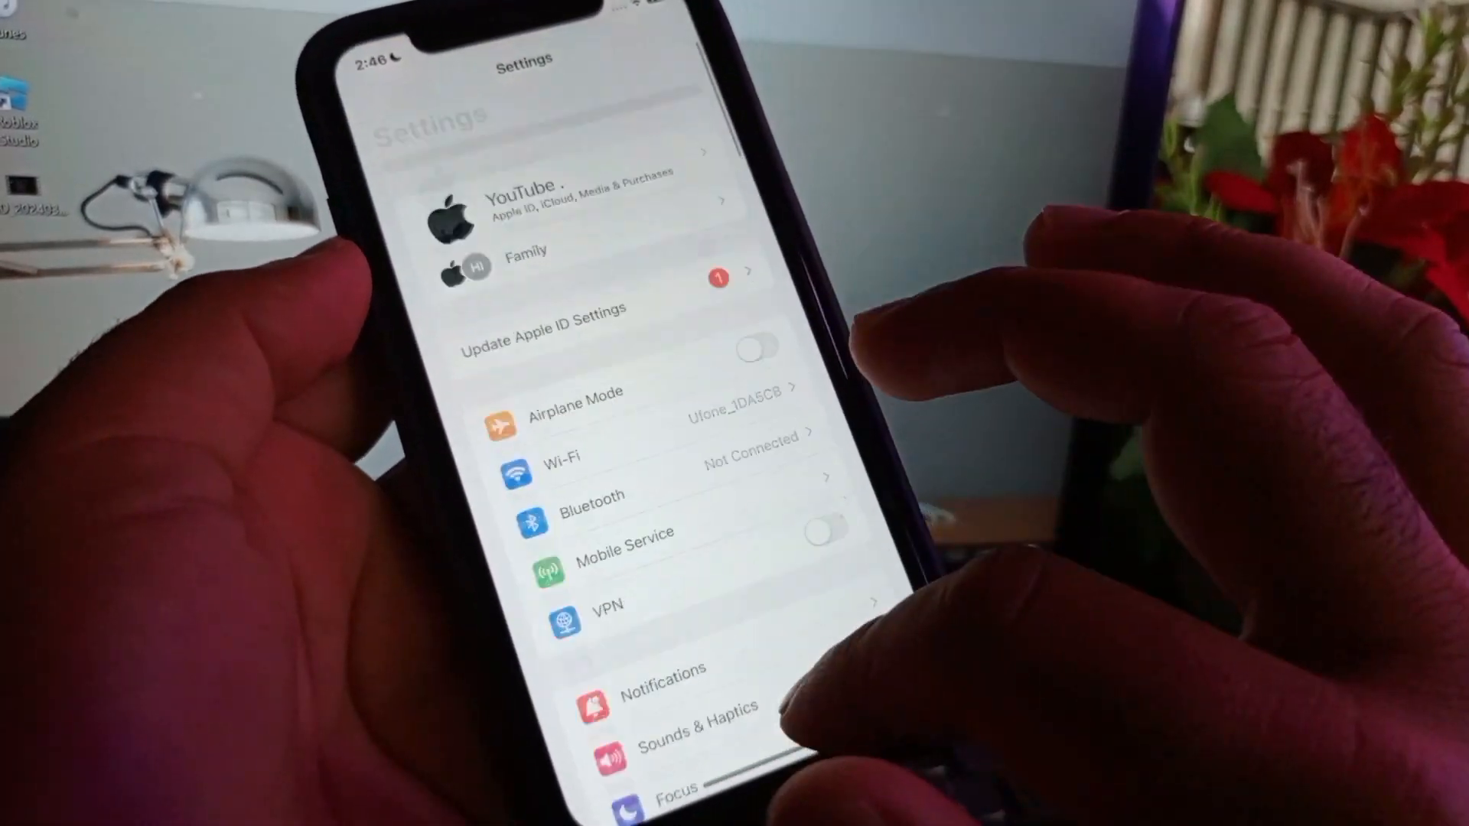
{"action": "scroll", "scroll_direction": "down", "scroll_amount": 3}
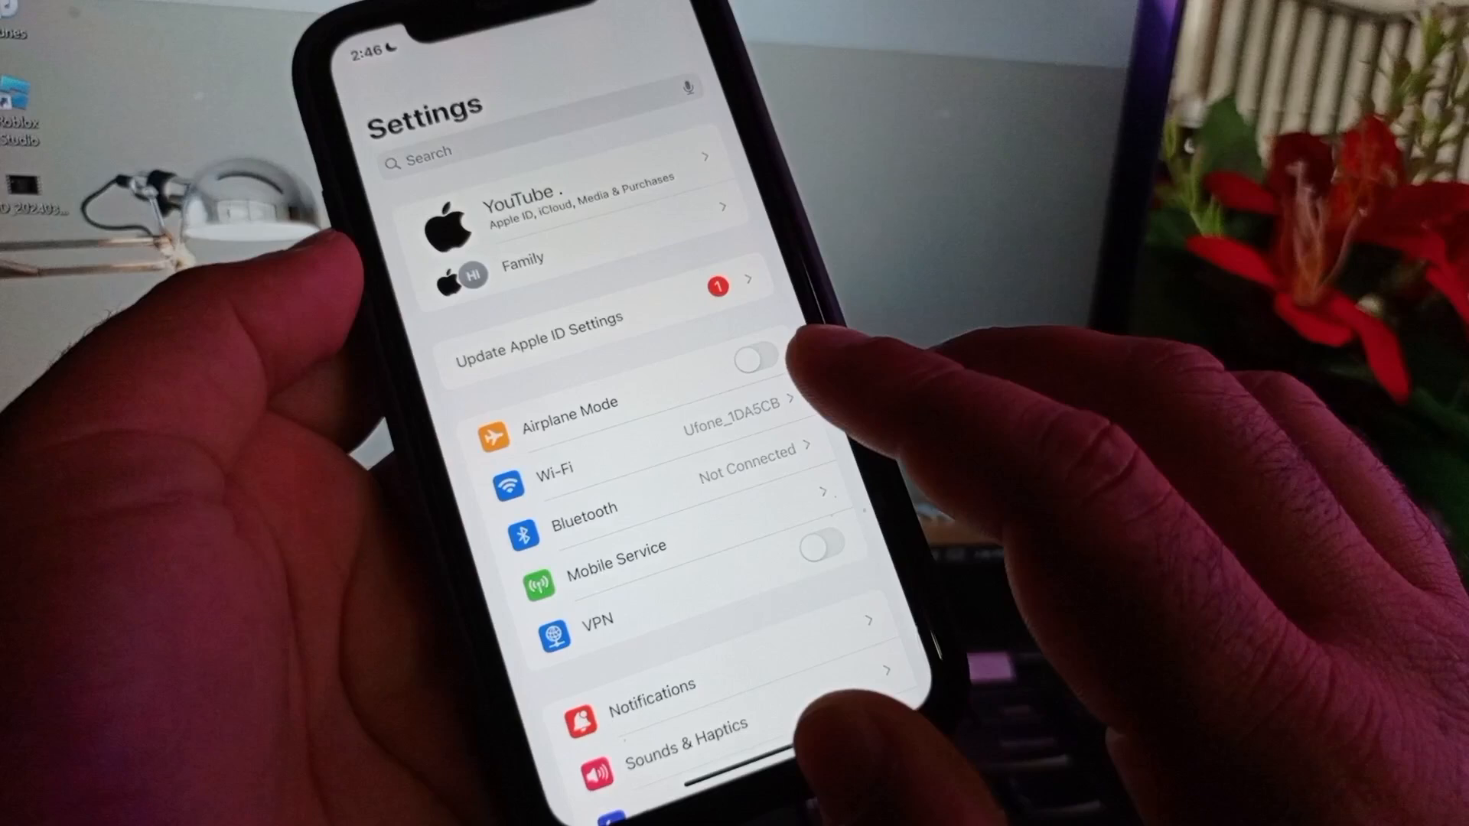
{"action": "left_click", "coordinate": [558, 484]}
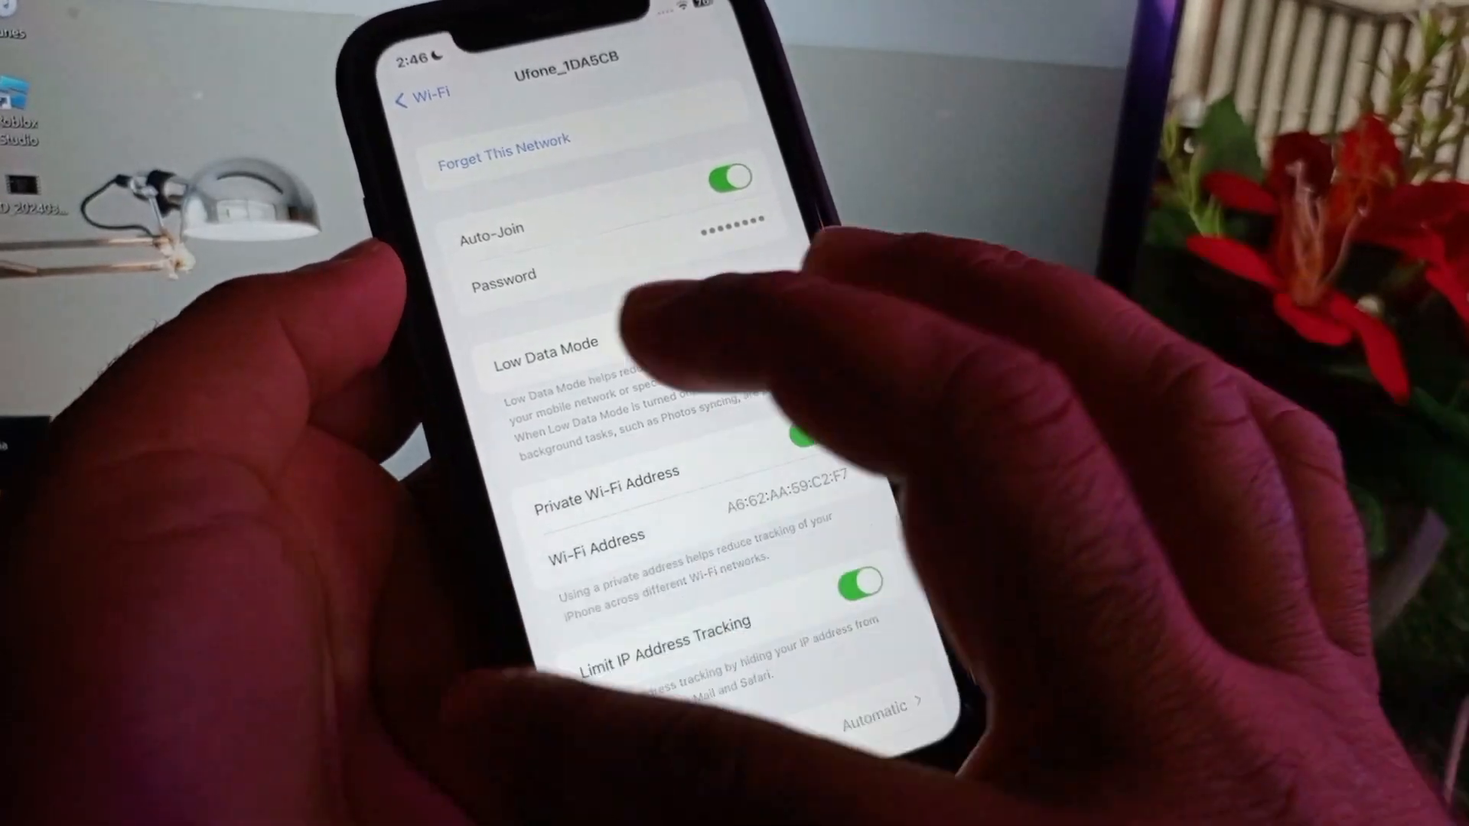
{"action": "left_click", "coordinate": [423, 96]}
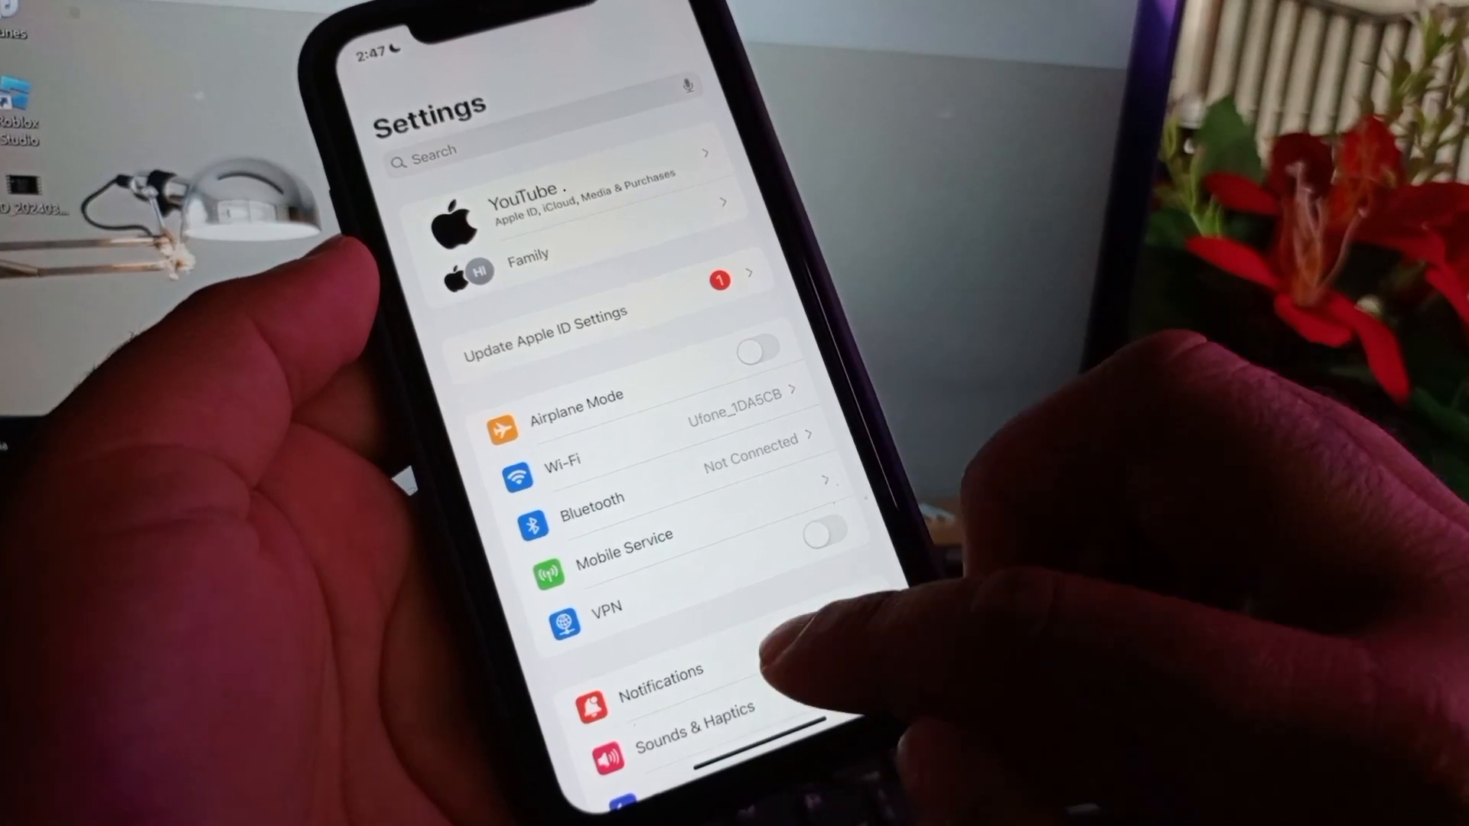
{"action": "scroll", "scroll_direction": "down", "scroll_amount": 3}
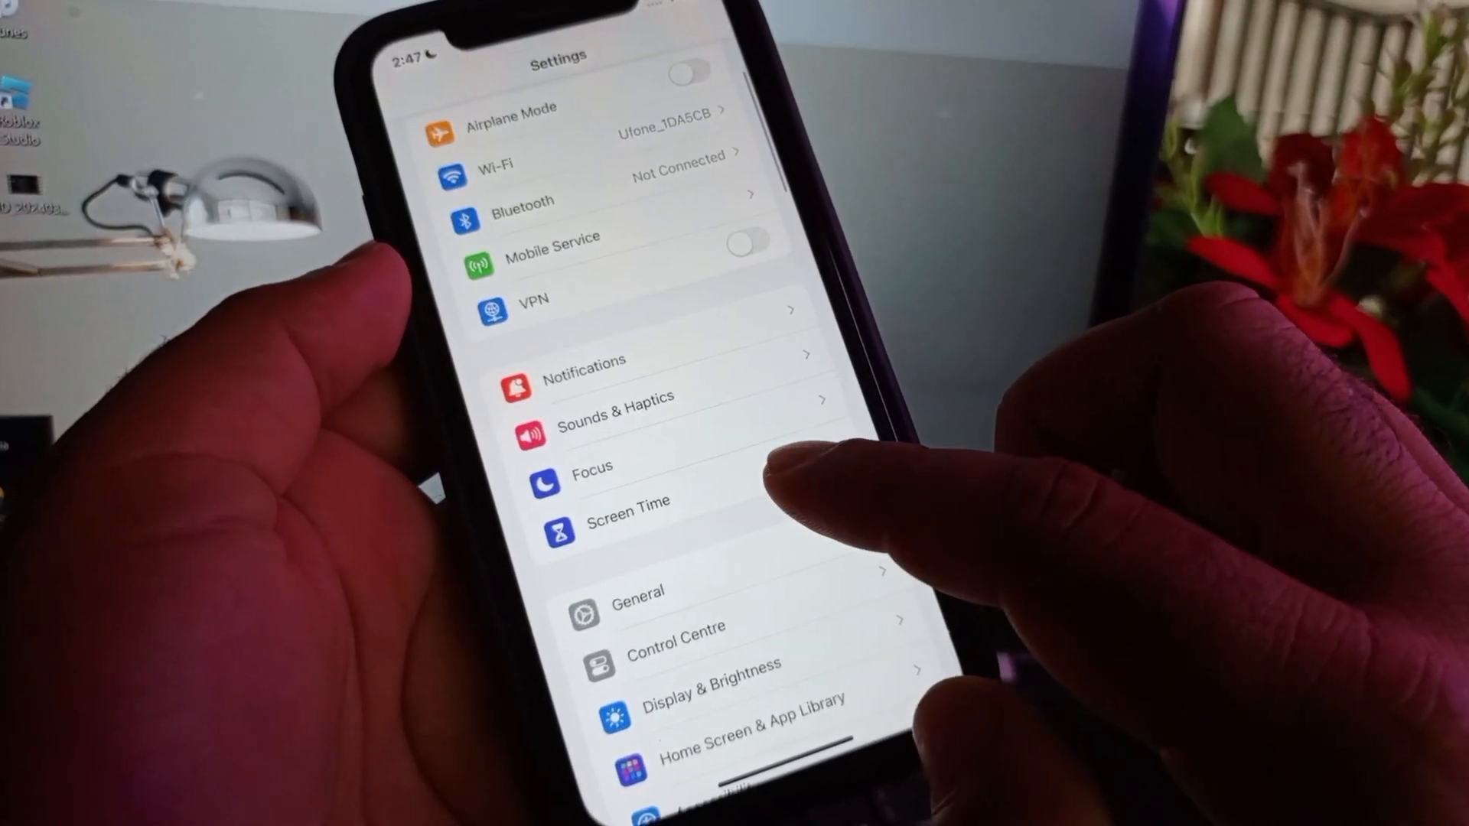
{"action": "left_click", "coordinate": [626, 500]}
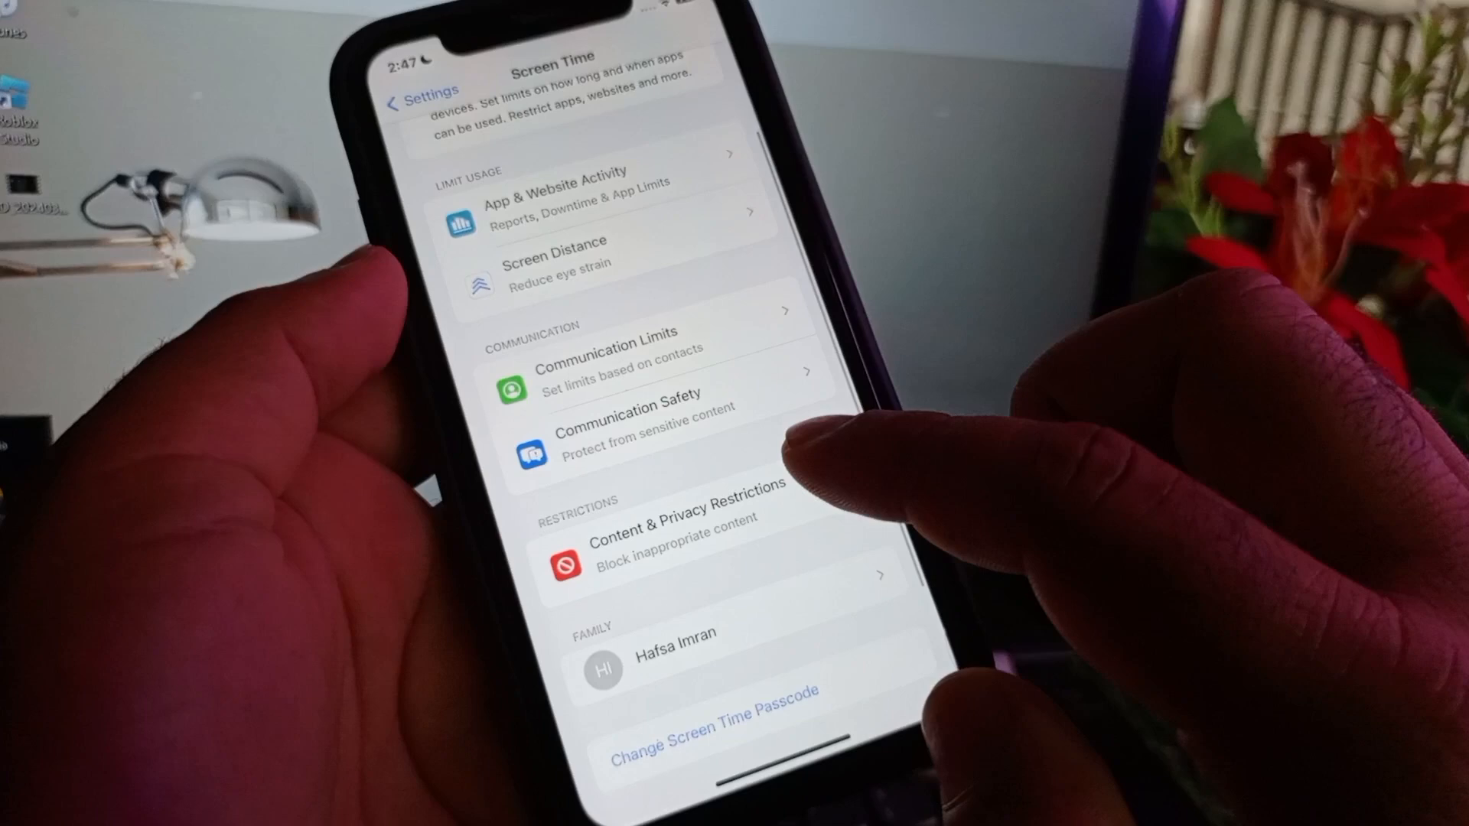
{"action": "left_click", "coordinate": [675, 522]}
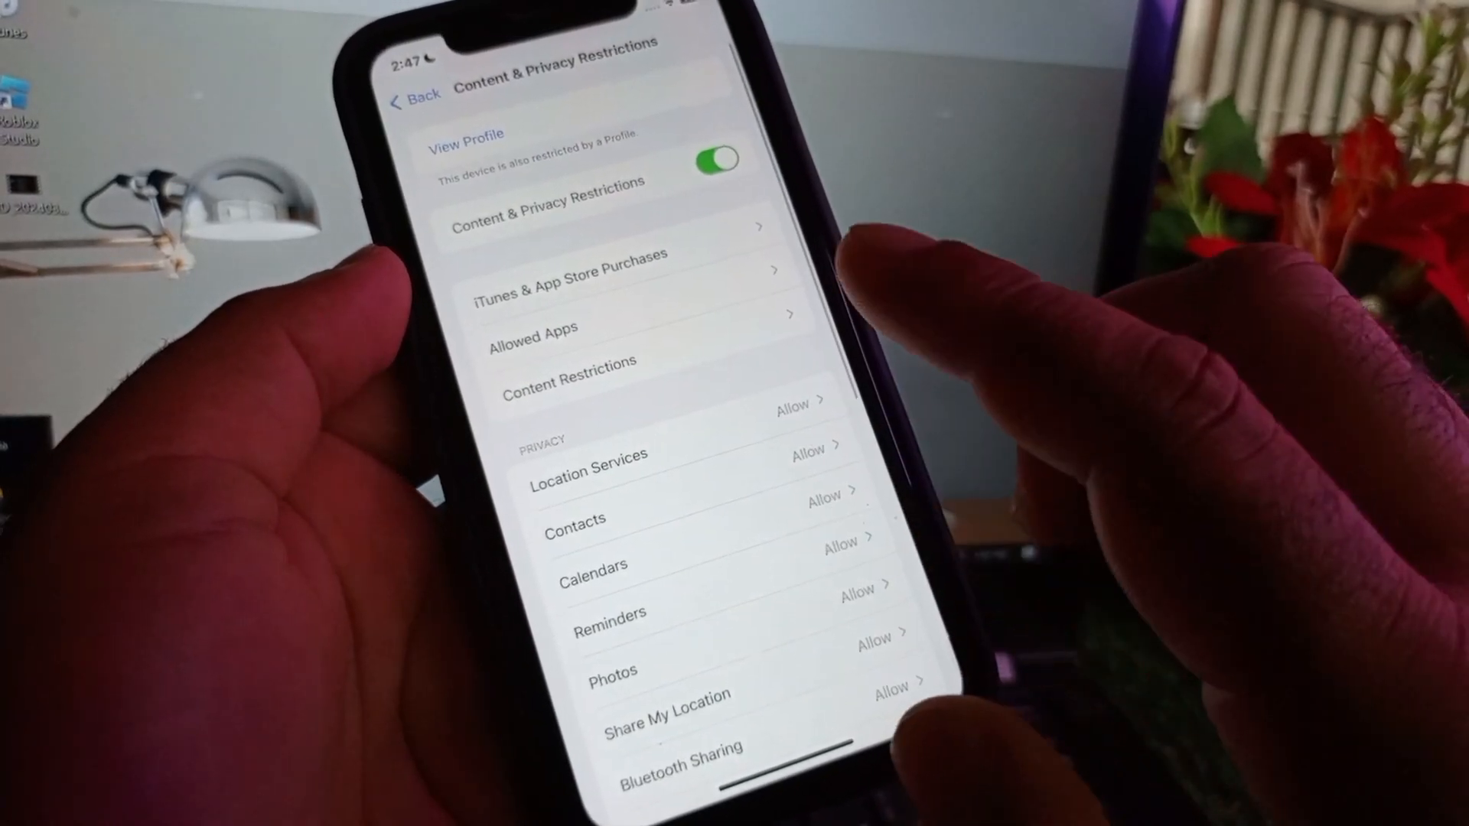
{"action": "left_click", "coordinate": [414, 99]}
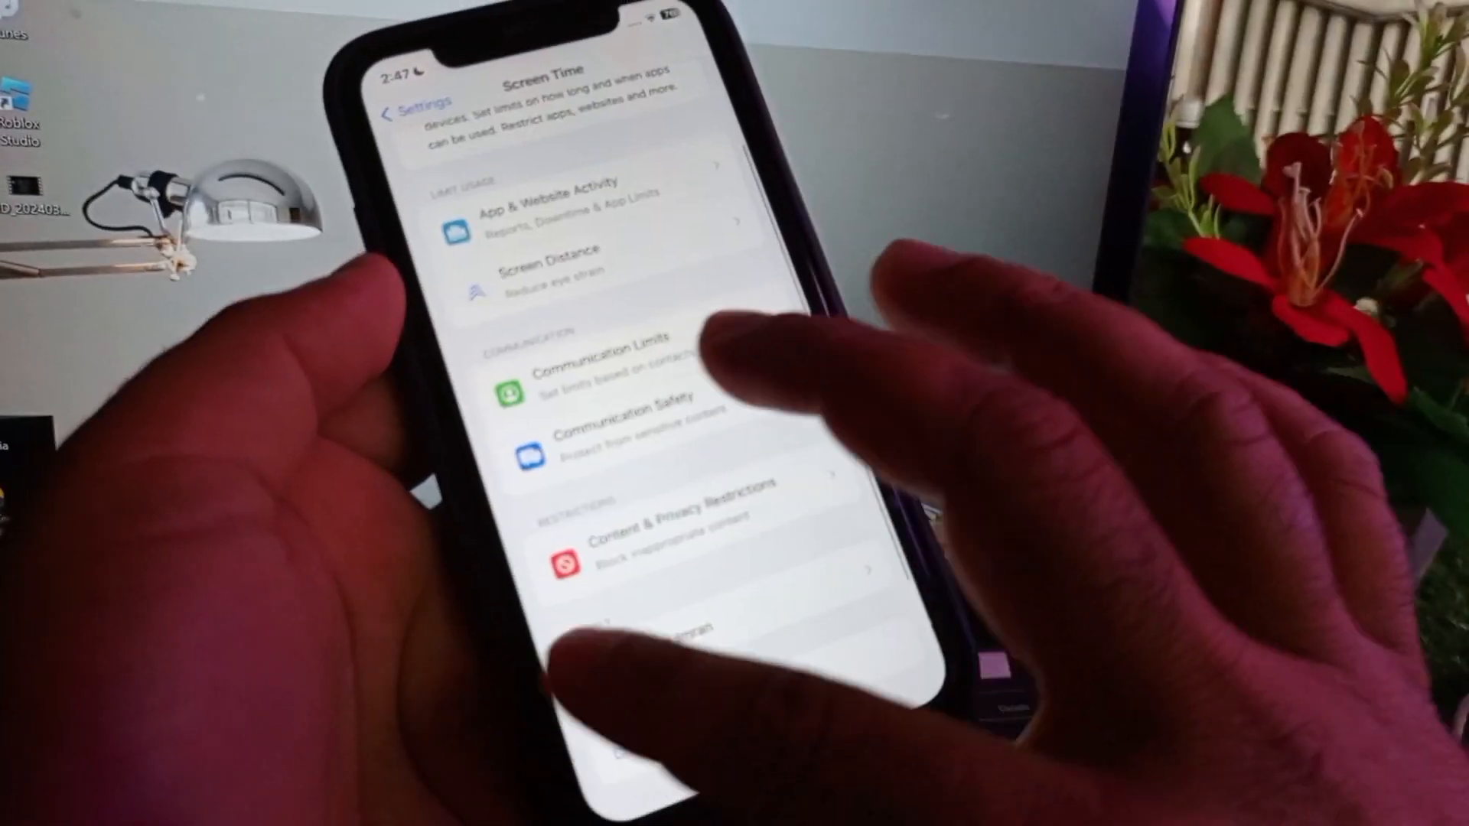
{"action": "left_click", "coordinate": [412, 111]}
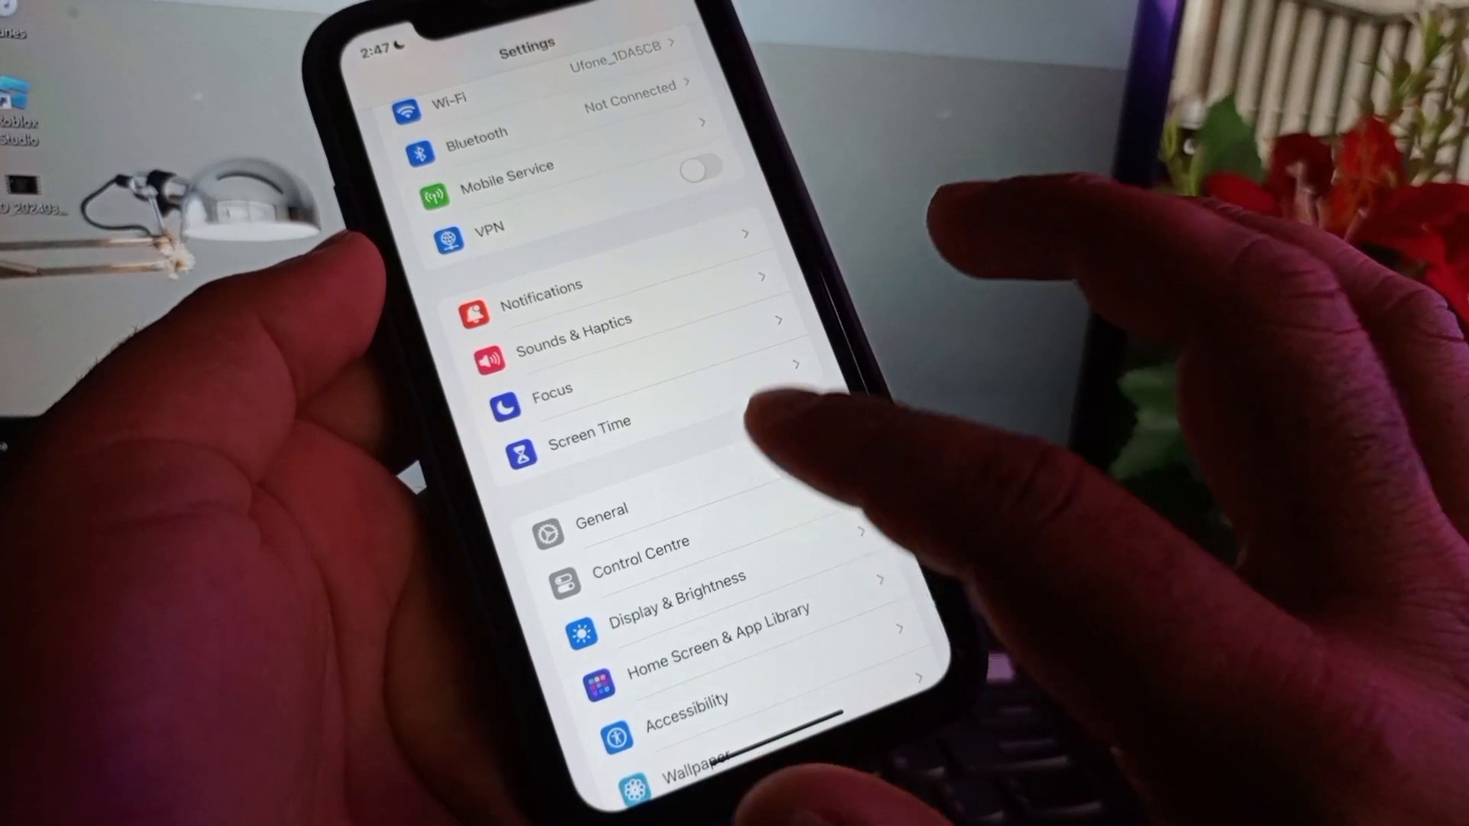
- Browse General settings down to the reset options, then reach the App Store search screen
{"action": "left_click", "coordinate": [602, 510]}
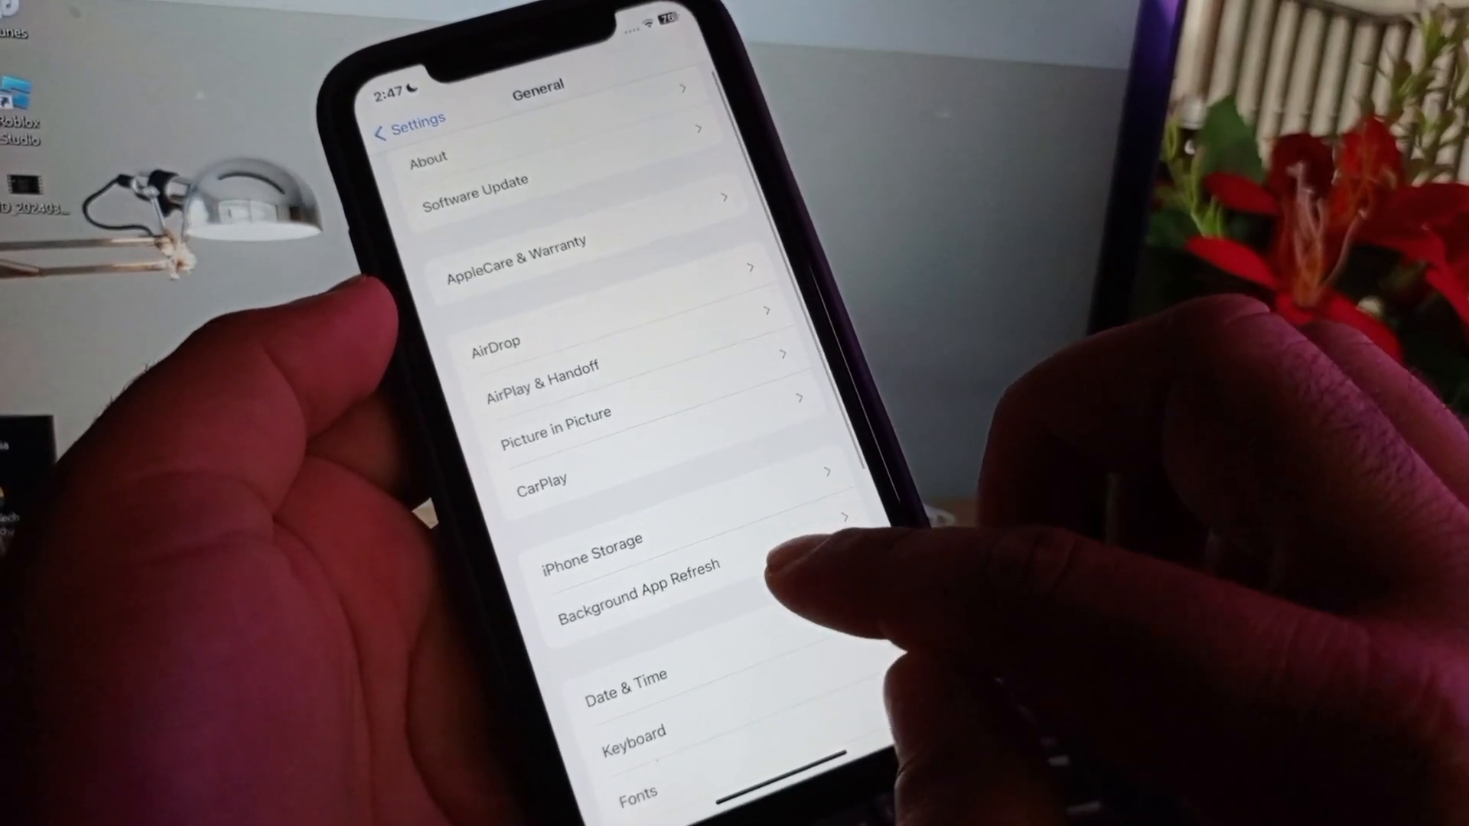
{"action": "left_click", "coordinate": [635, 579]}
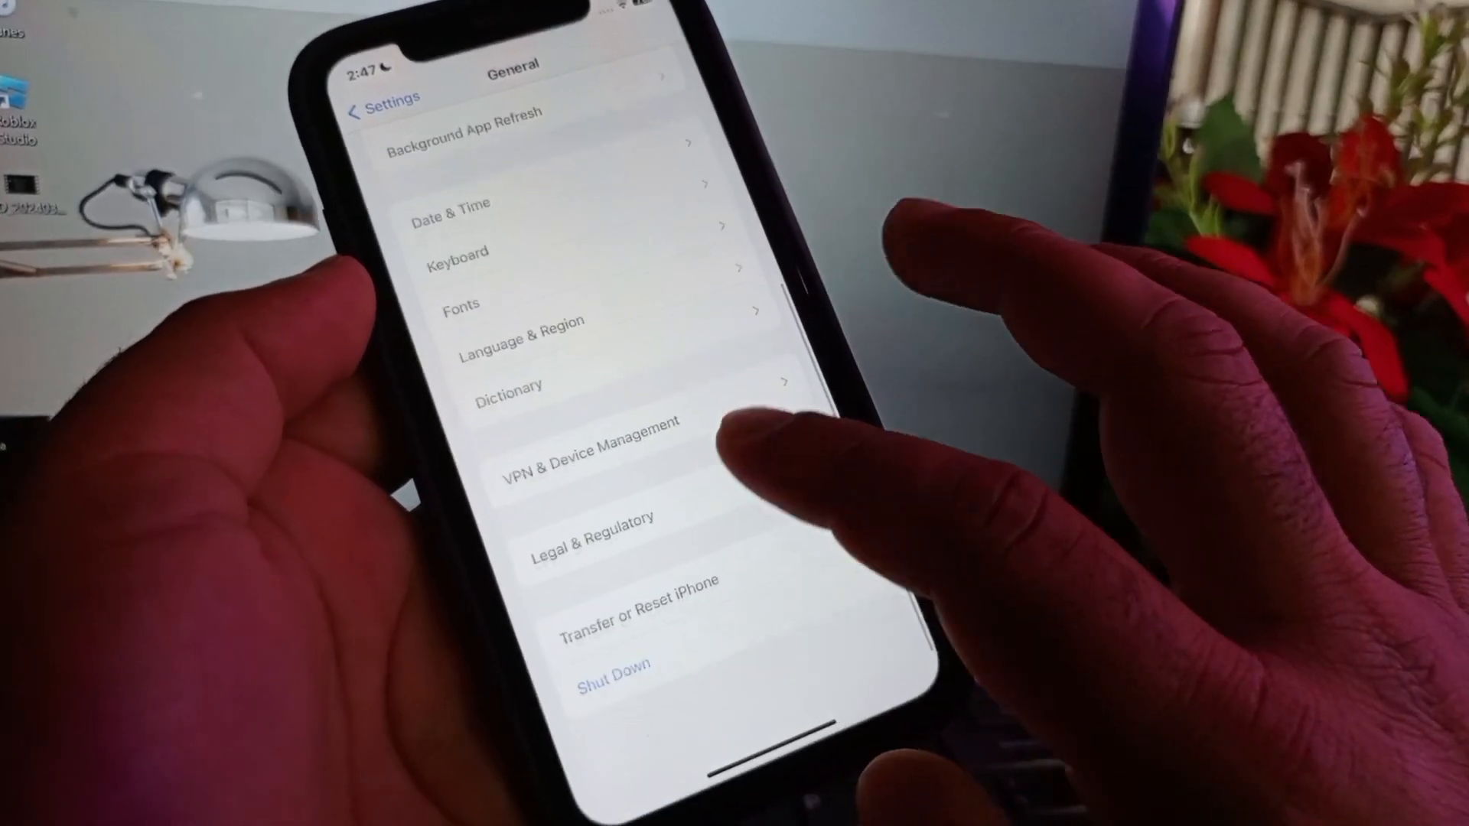
{"action": "left_click", "coordinate": [637, 593]}
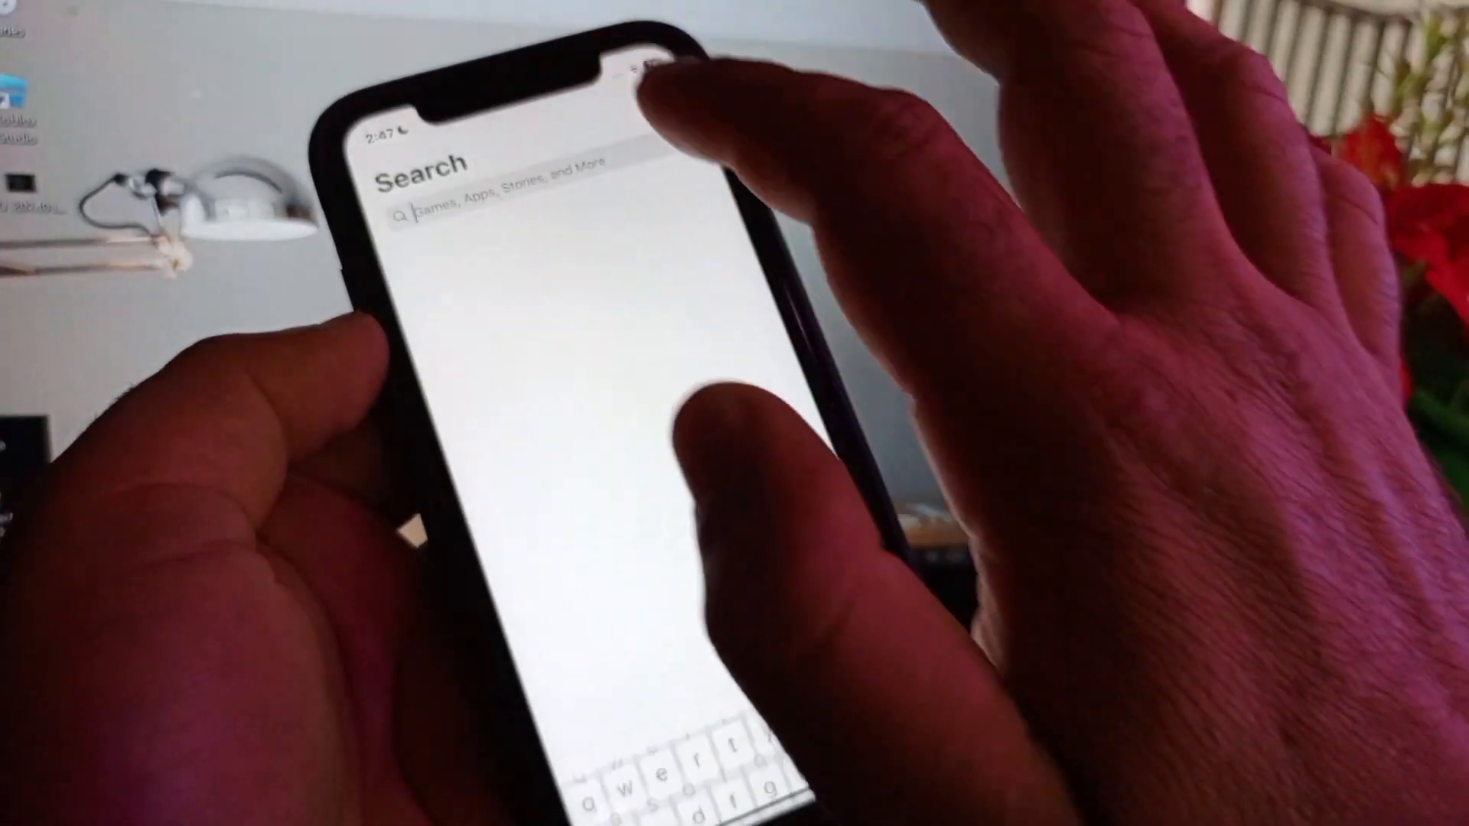
- Search 'whatsapp' and open the installed WhatsApp Messenger result page
{"action": "type", "text": "whatsapp"}
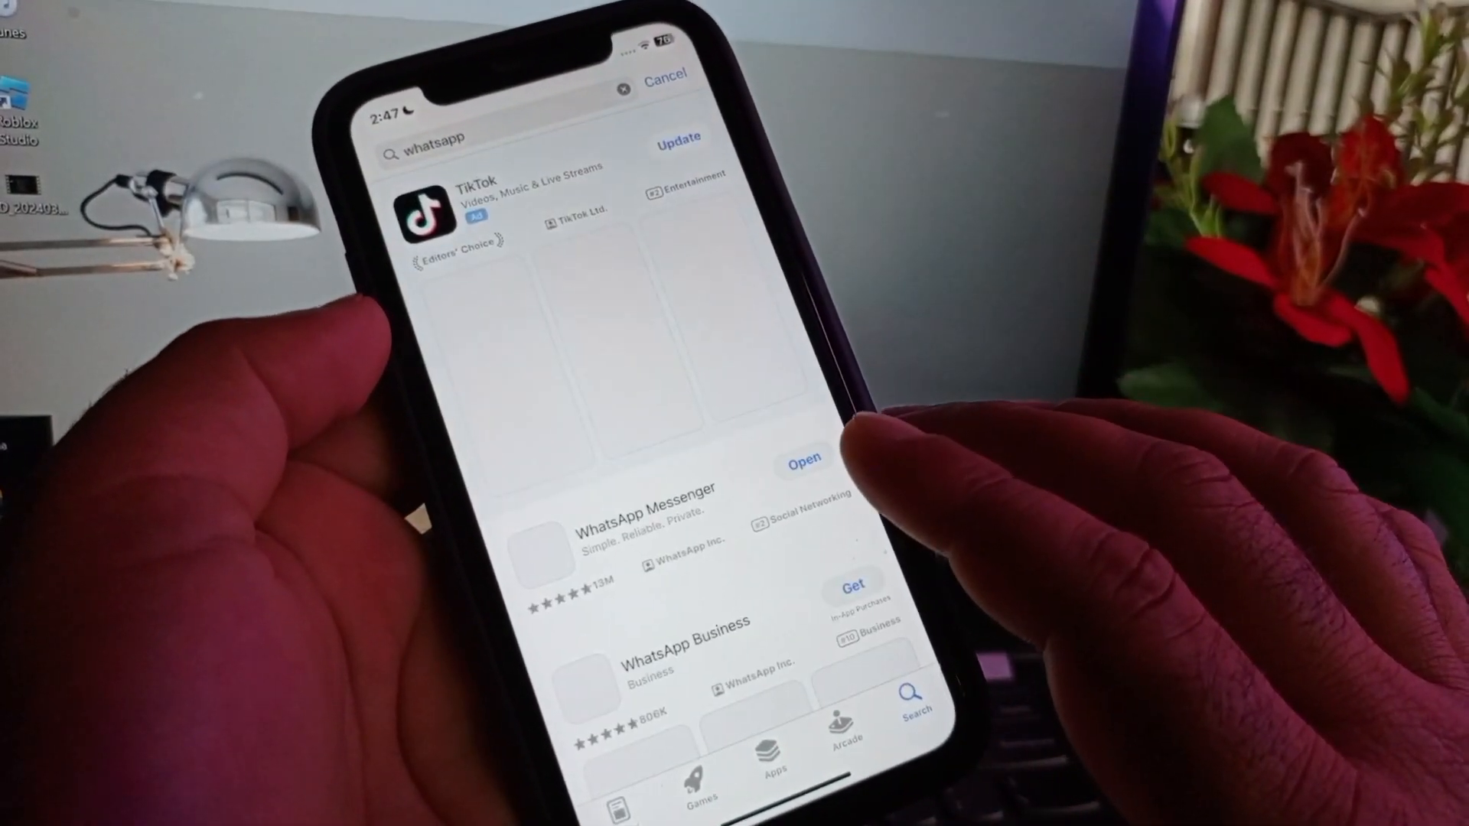
{"action": "left_click", "coordinate": [650, 513]}
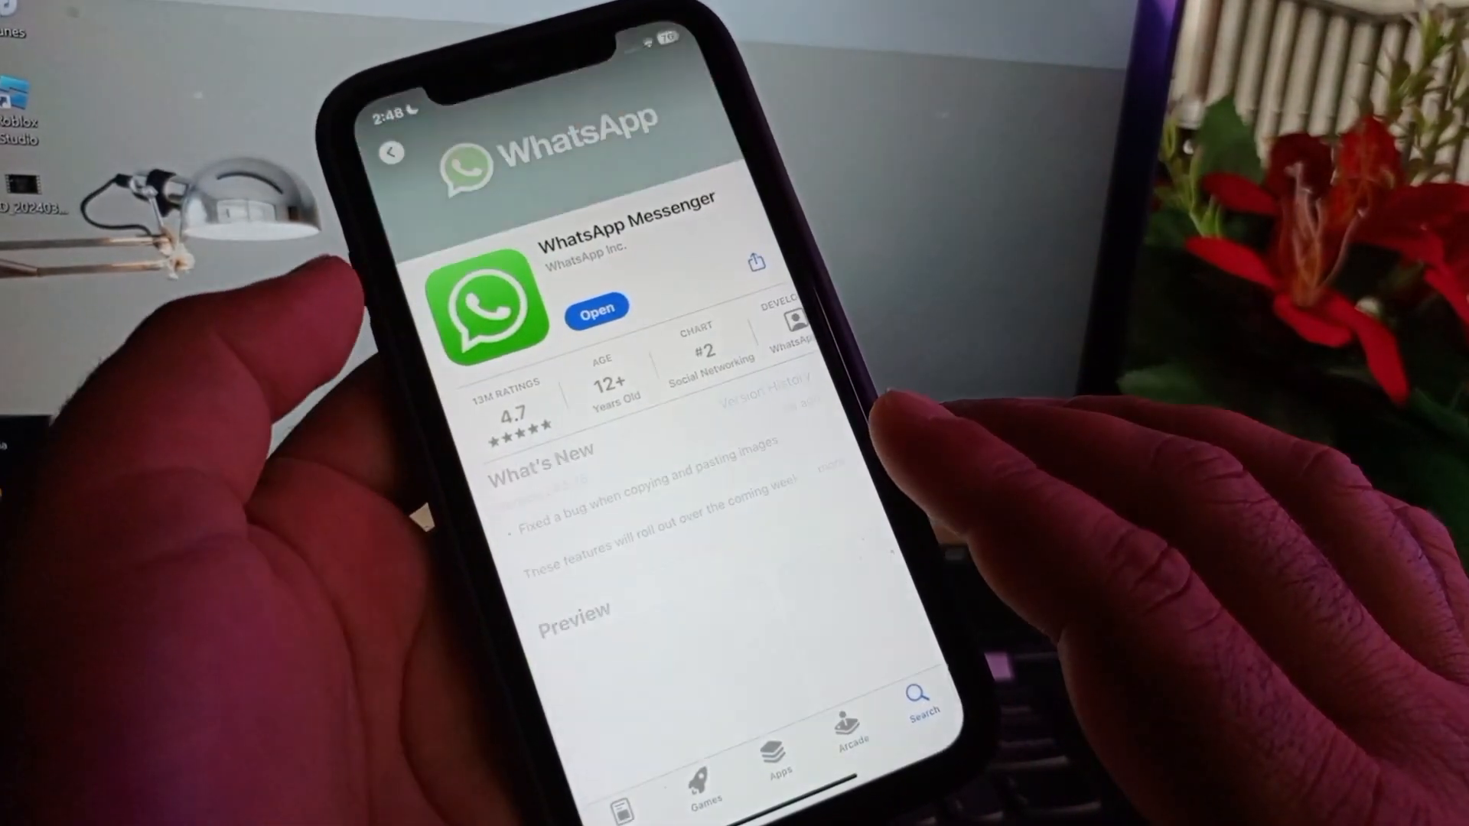